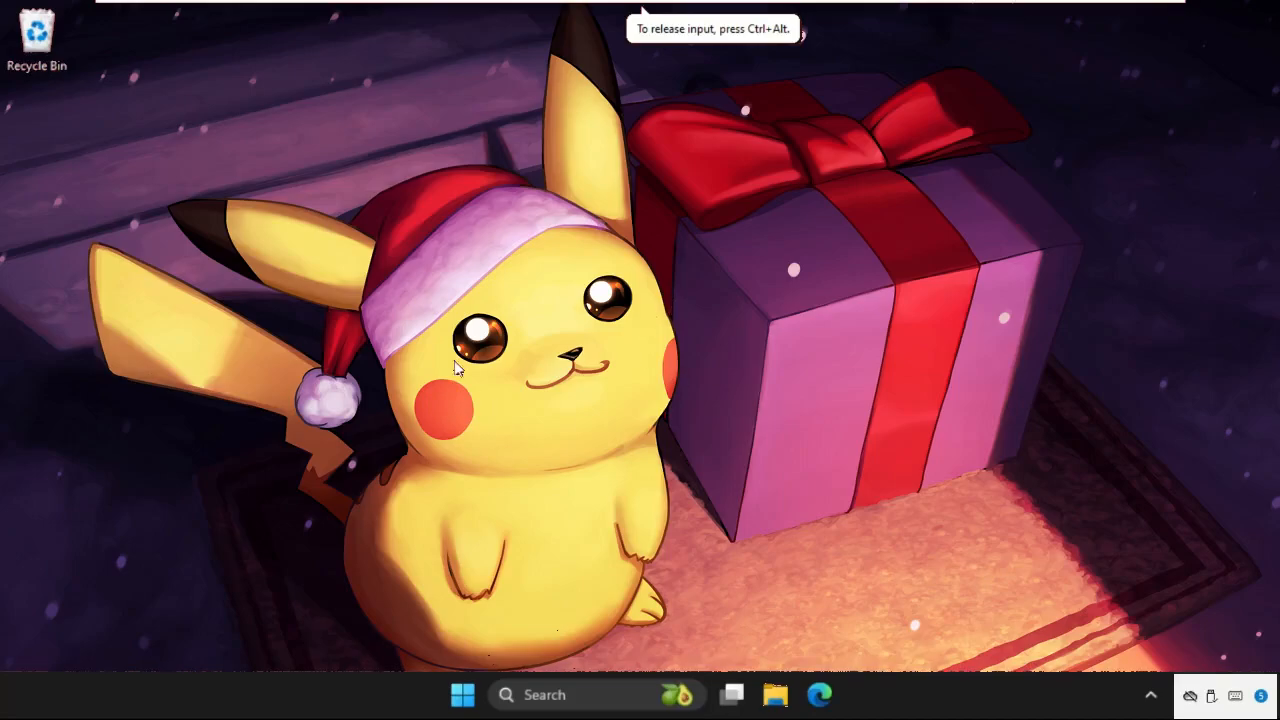
{"action": "mouse_move", "coordinate": [603, 346]}
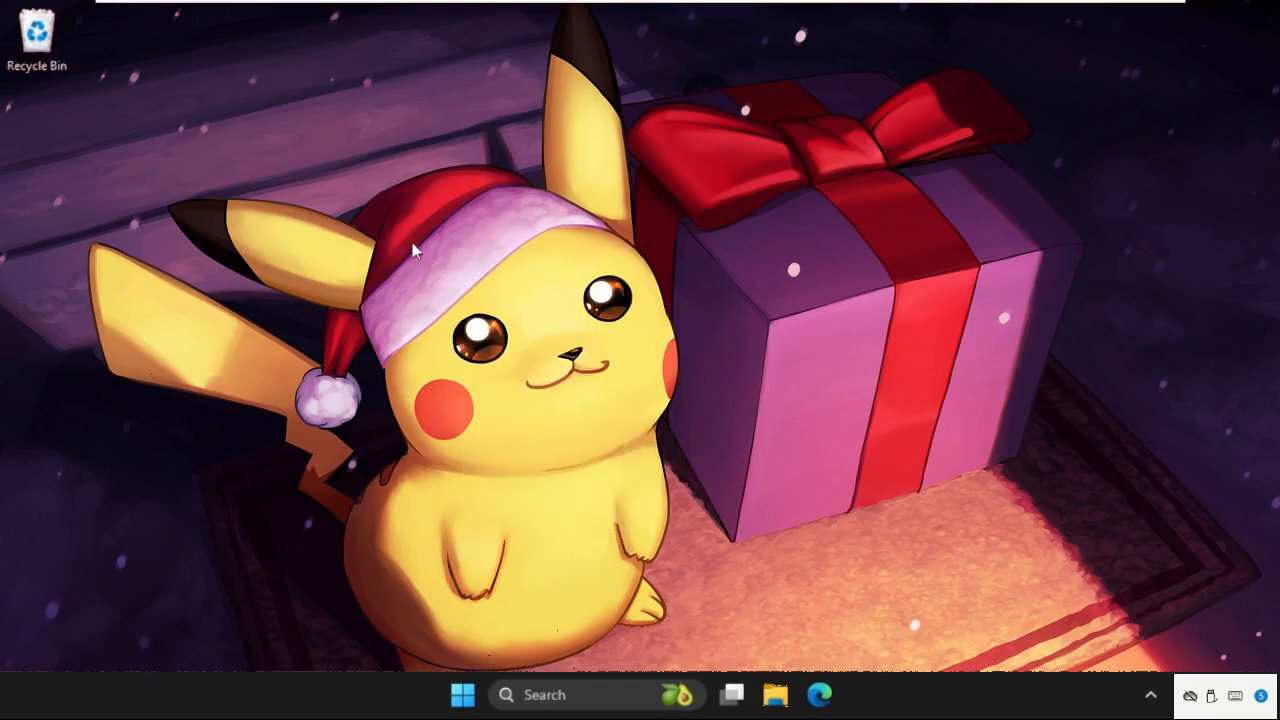
{"action": "mouse_move", "coordinate": [448, 330]}
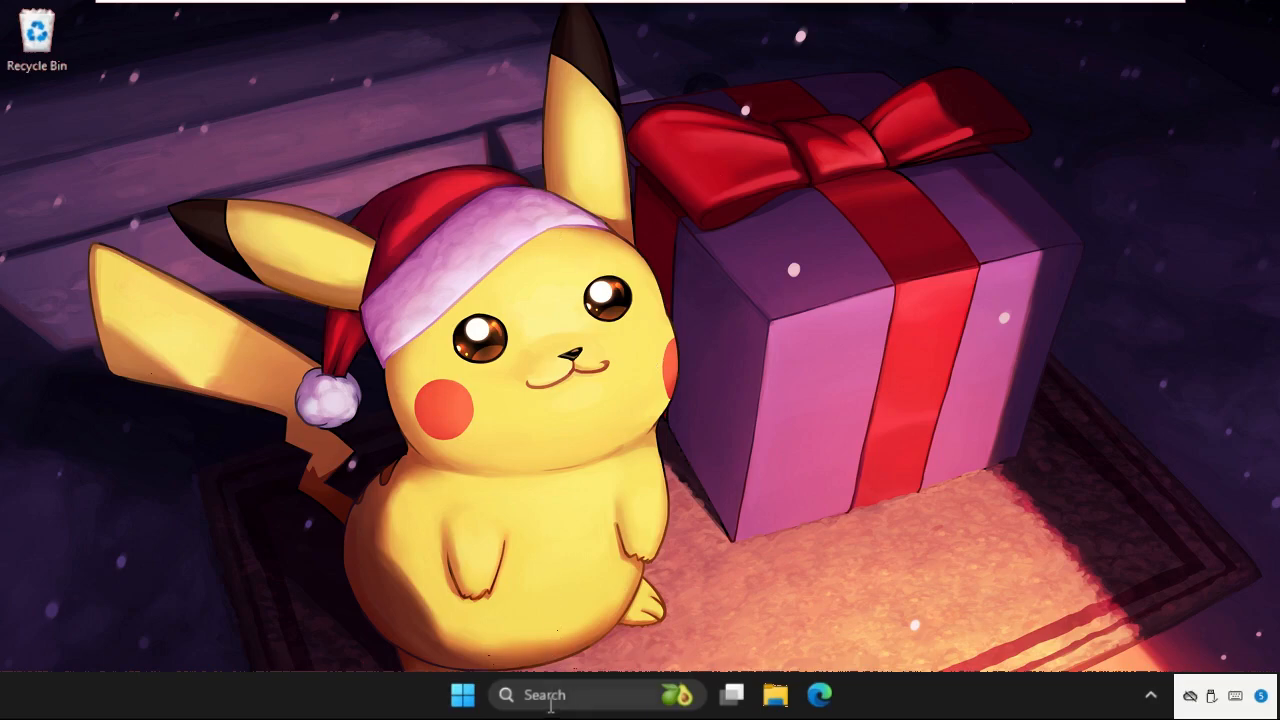
Open Control Panel from the 'co' search and view all items as large icons.
{"action": "type", "text": "conto"}
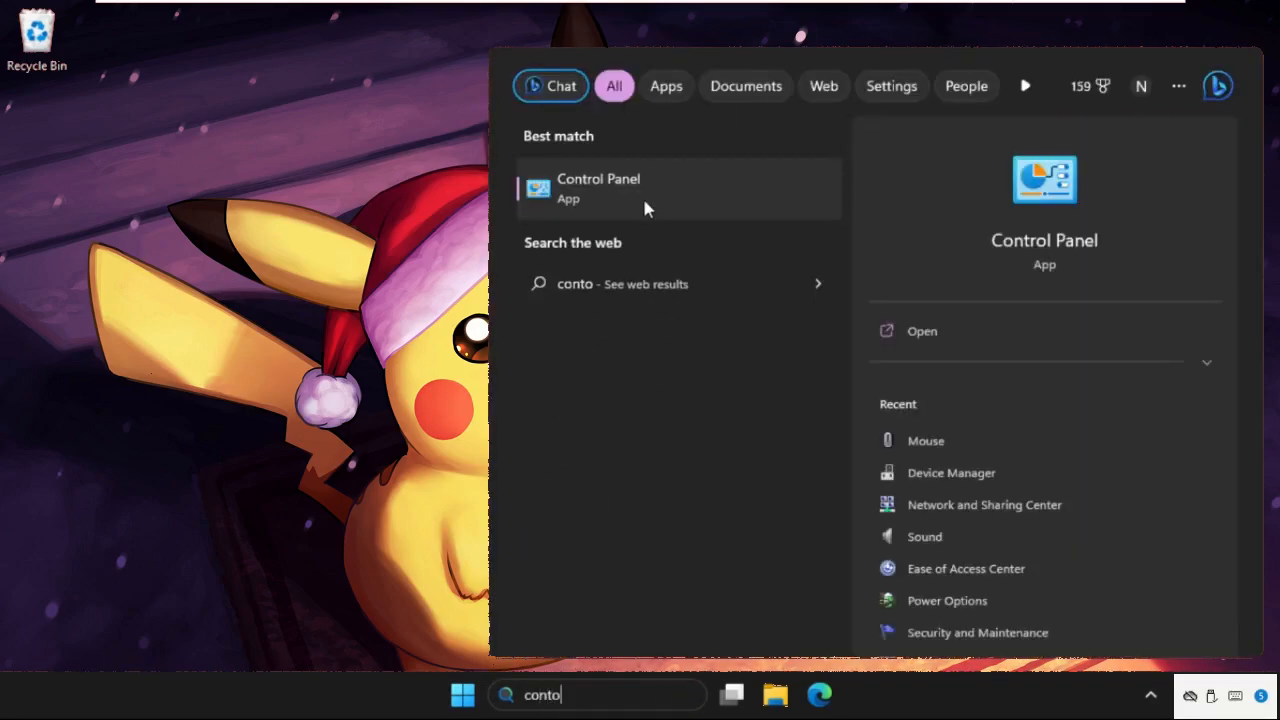
{"action": "left_click", "coordinate": [598, 188]}
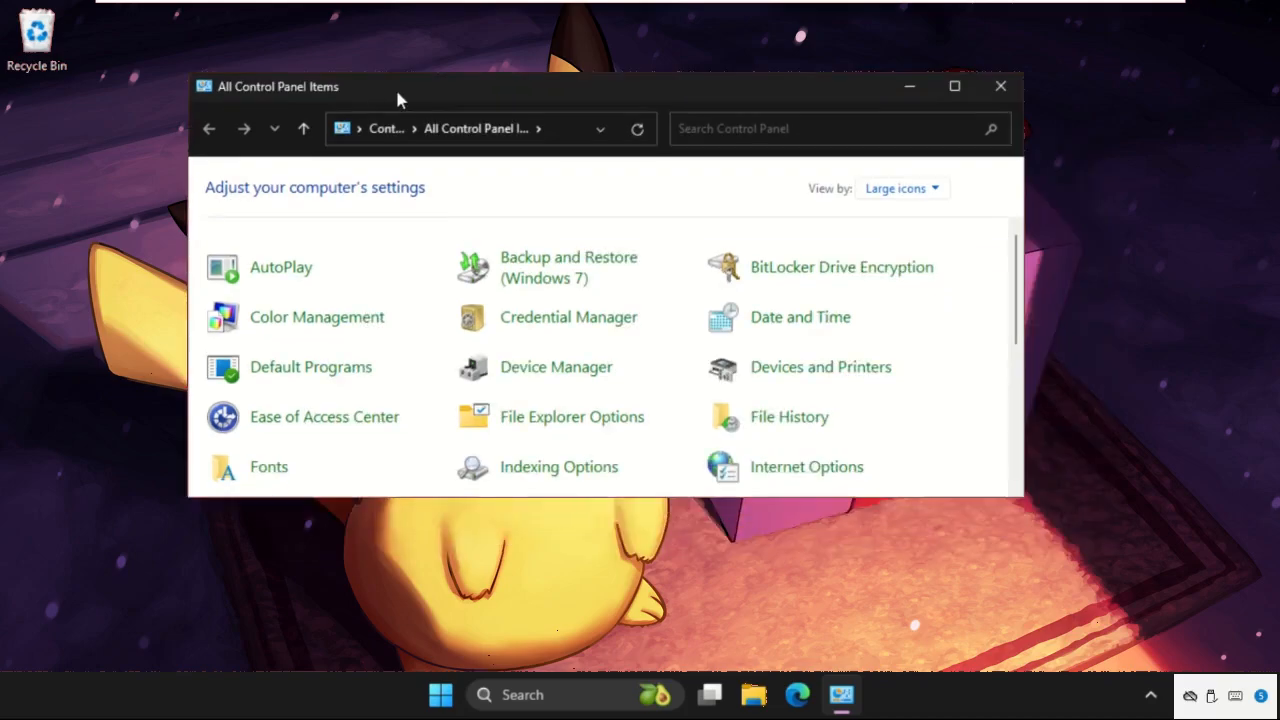
{"action": "left_click", "coordinate": [900, 188]}
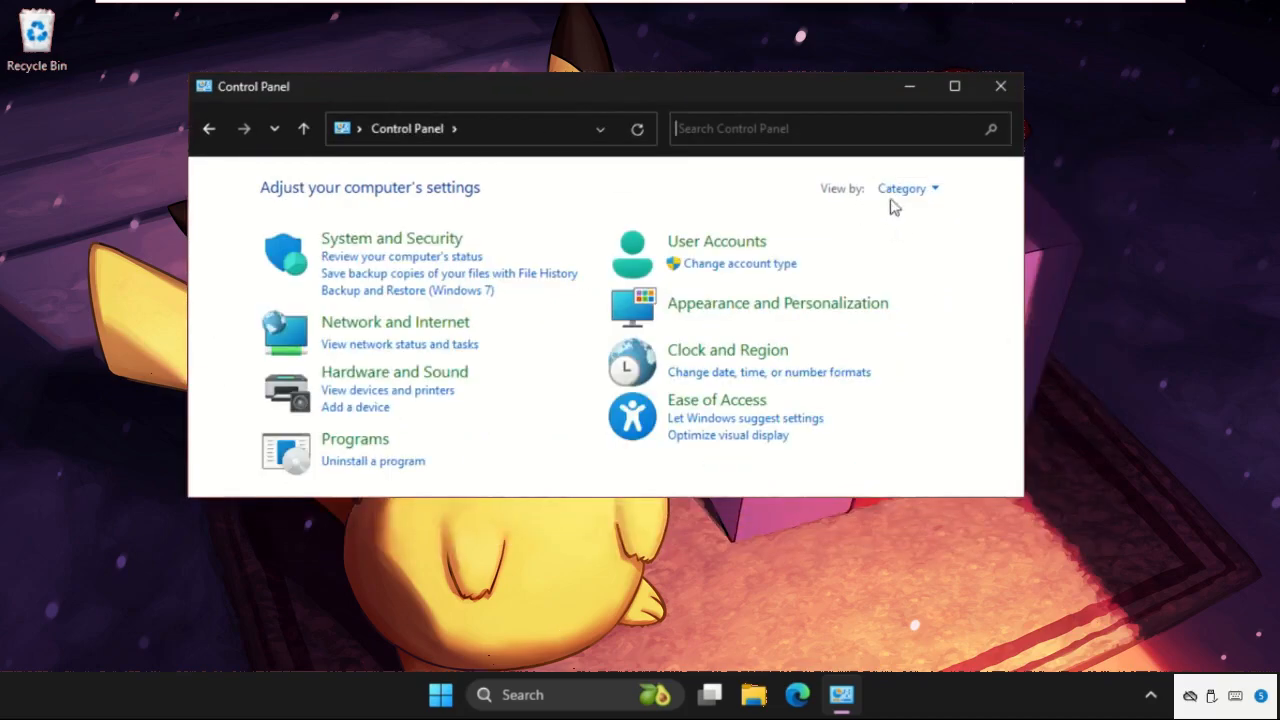
{"action": "left_click", "coordinate": [905, 188]}
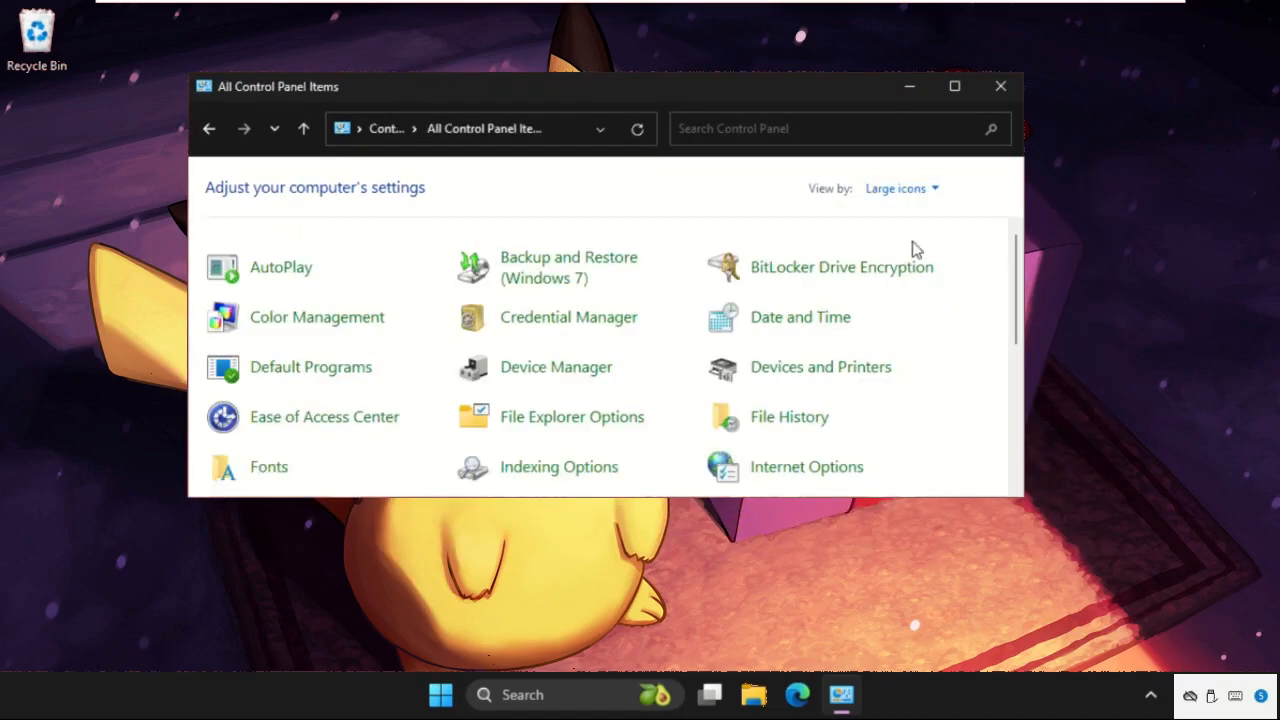
{"action": "scroll", "scroll_direction": "down", "scroll_amount": 3}
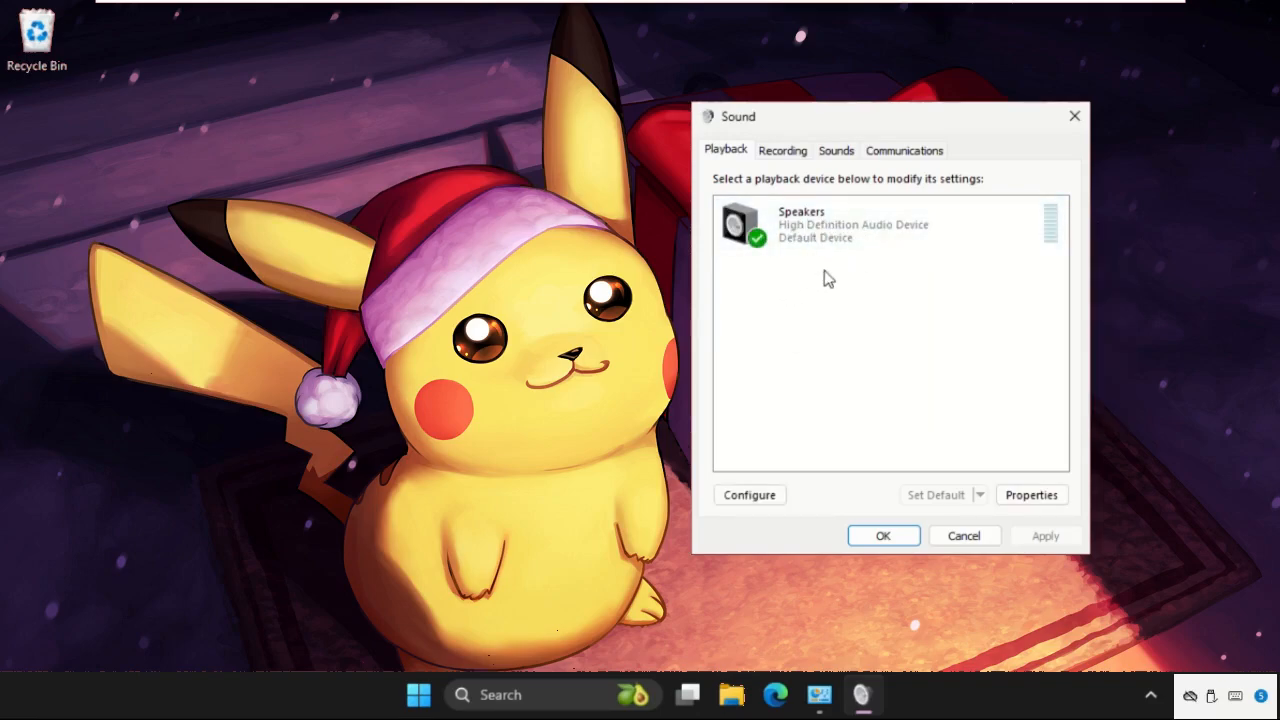
Raise the Speakers playback level to 100 in the speaker properties.
{"action": "left_click", "coordinate": [850, 224]}
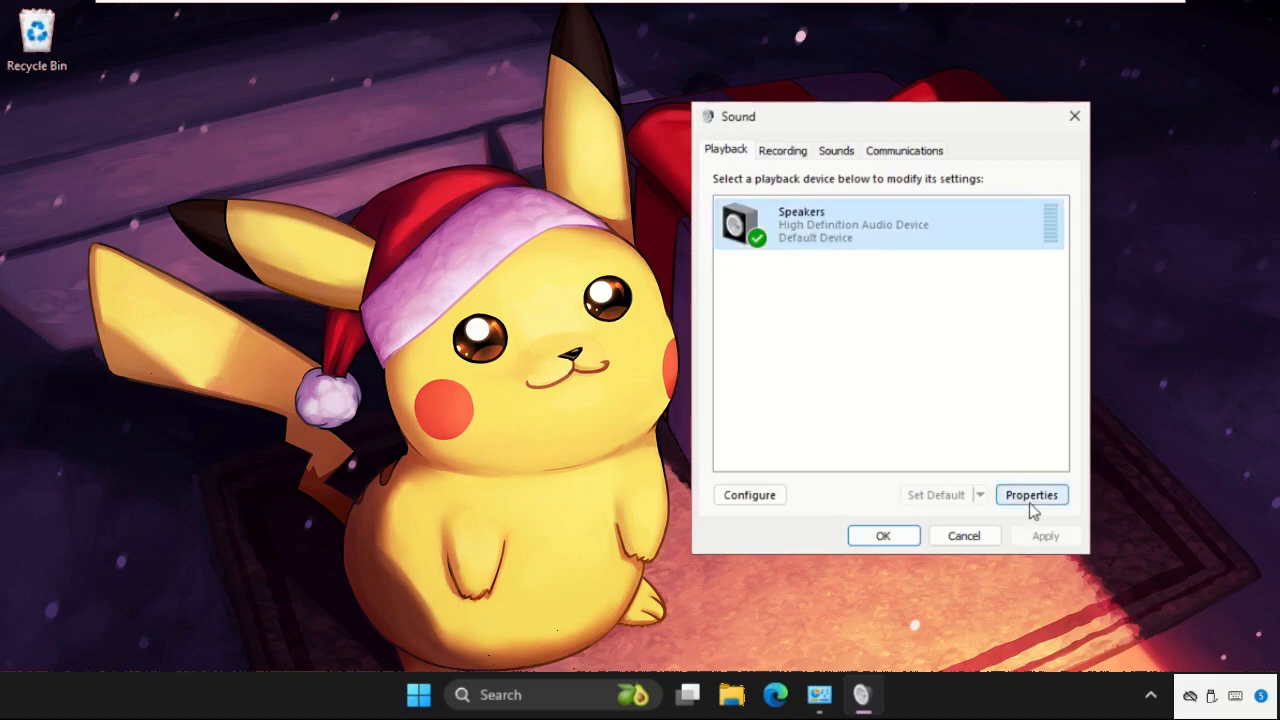
{"action": "left_click", "coordinate": [1031, 494]}
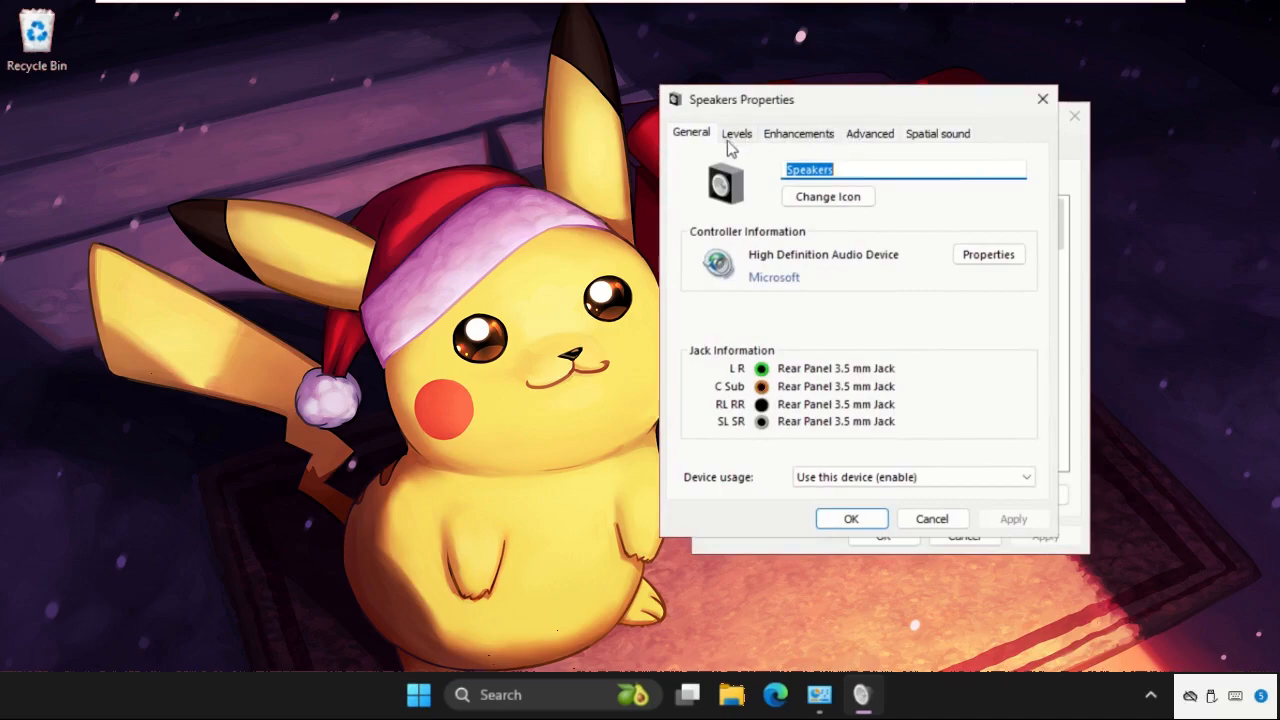
{"action": "left_click", "coordinate": [736, 133]}
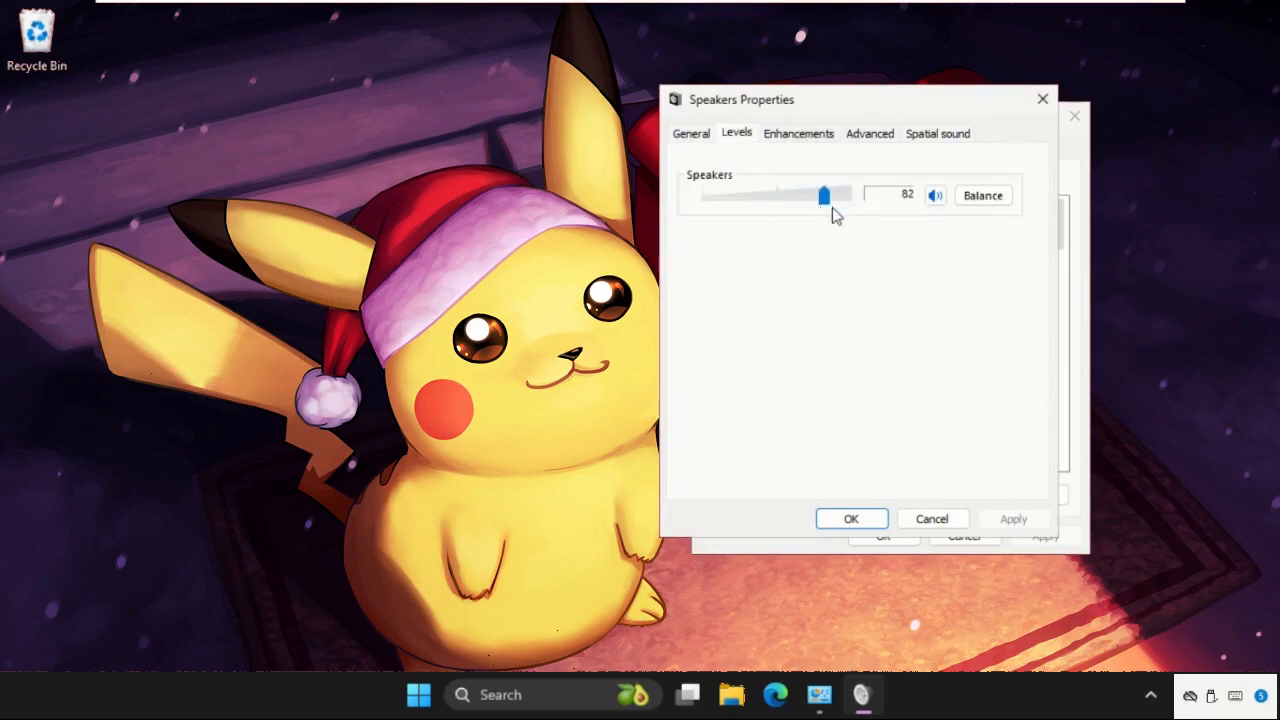
{"action": "left_click_drag", "start_coordinate": [824, 195], "coordinate": [850, 195]}
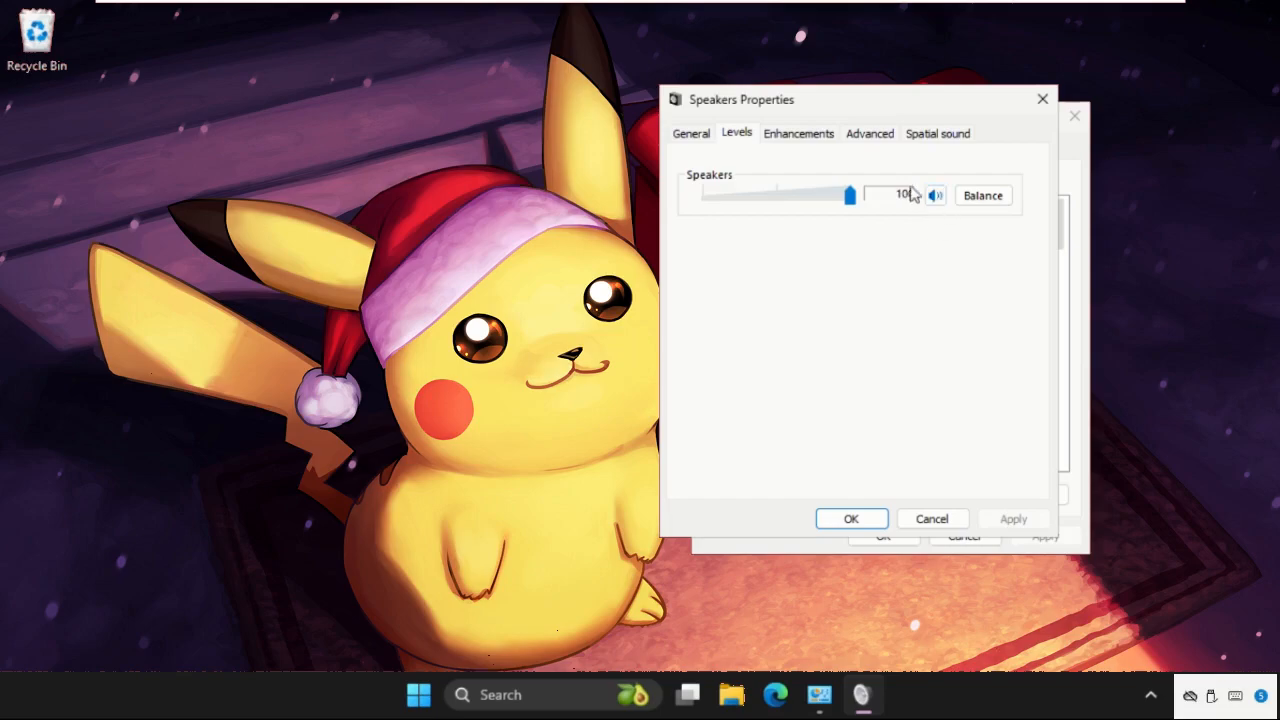
Disable all speaker audio enhancements, then close the speaker properties and Sound settings.
{"action": "left_click", "coordinate": [798, 133]}
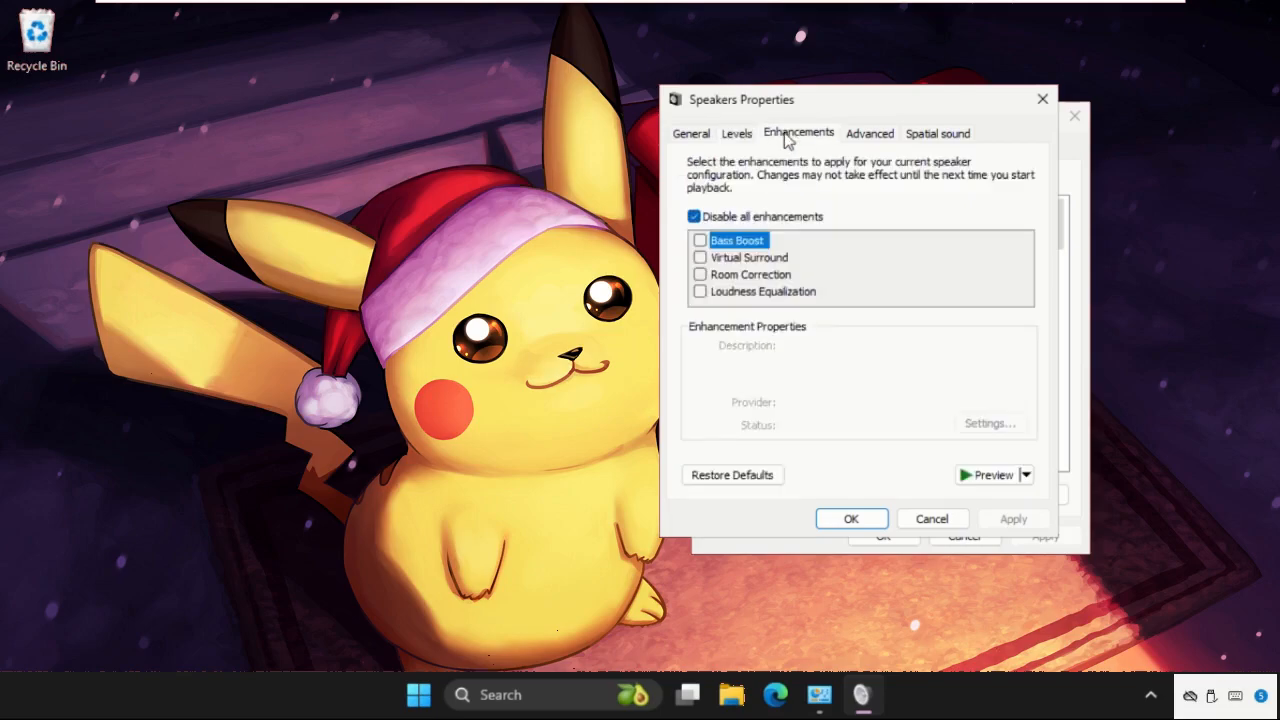
{"action": "left_click", "coordinate": [699, 216]}
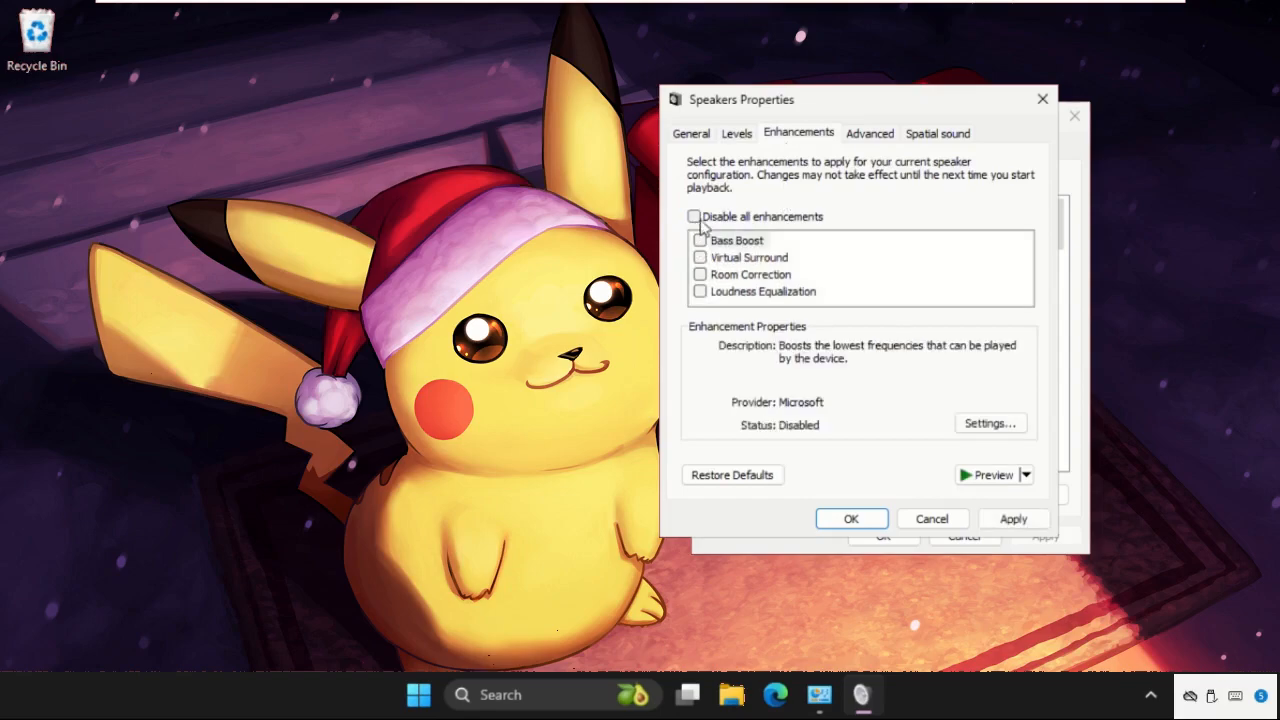
{"action": "left_click", "coordinate": [694, 216]}
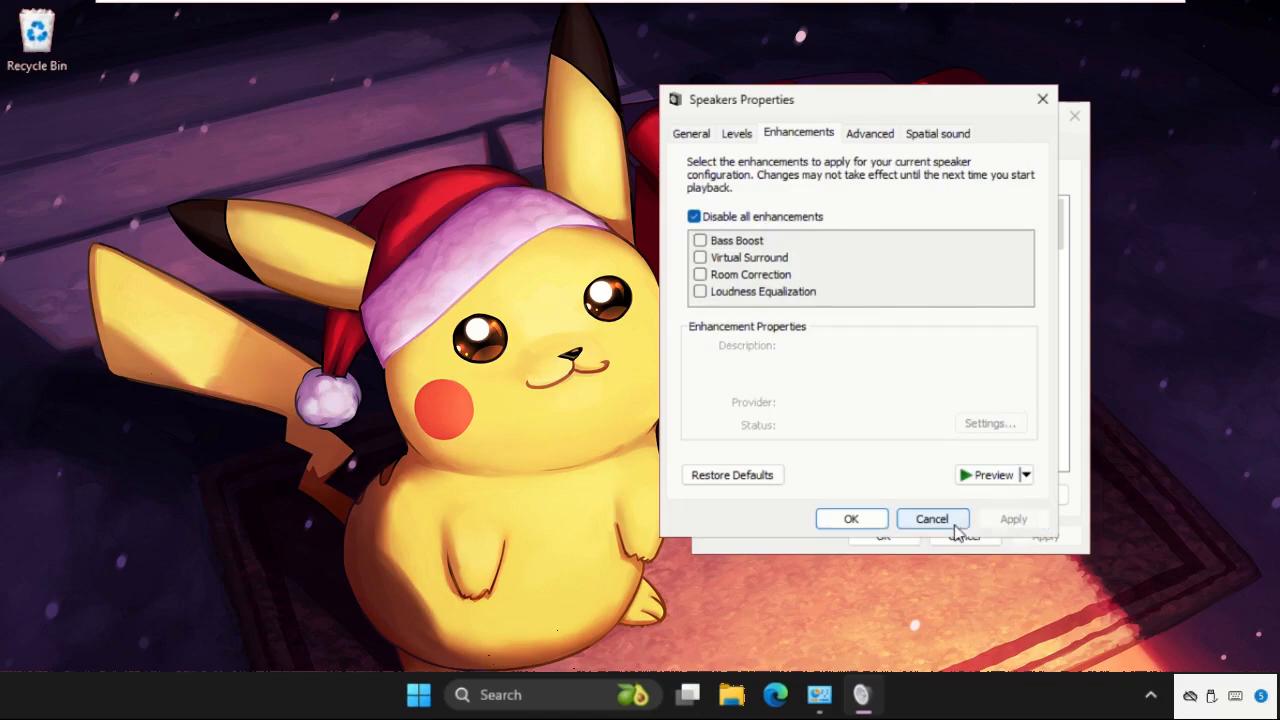
{"action": "left_click", "coordinate": [931, 518]}
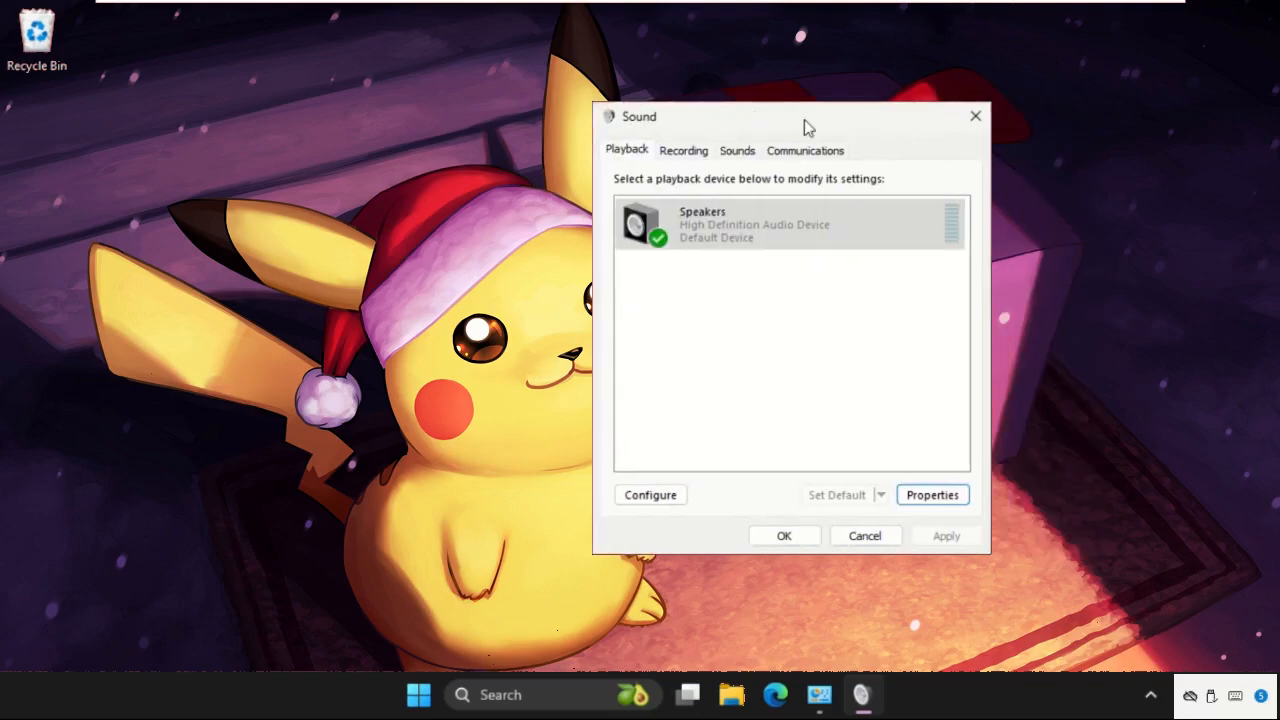
{"action": "left_click", "coordinate": [805, 150]}
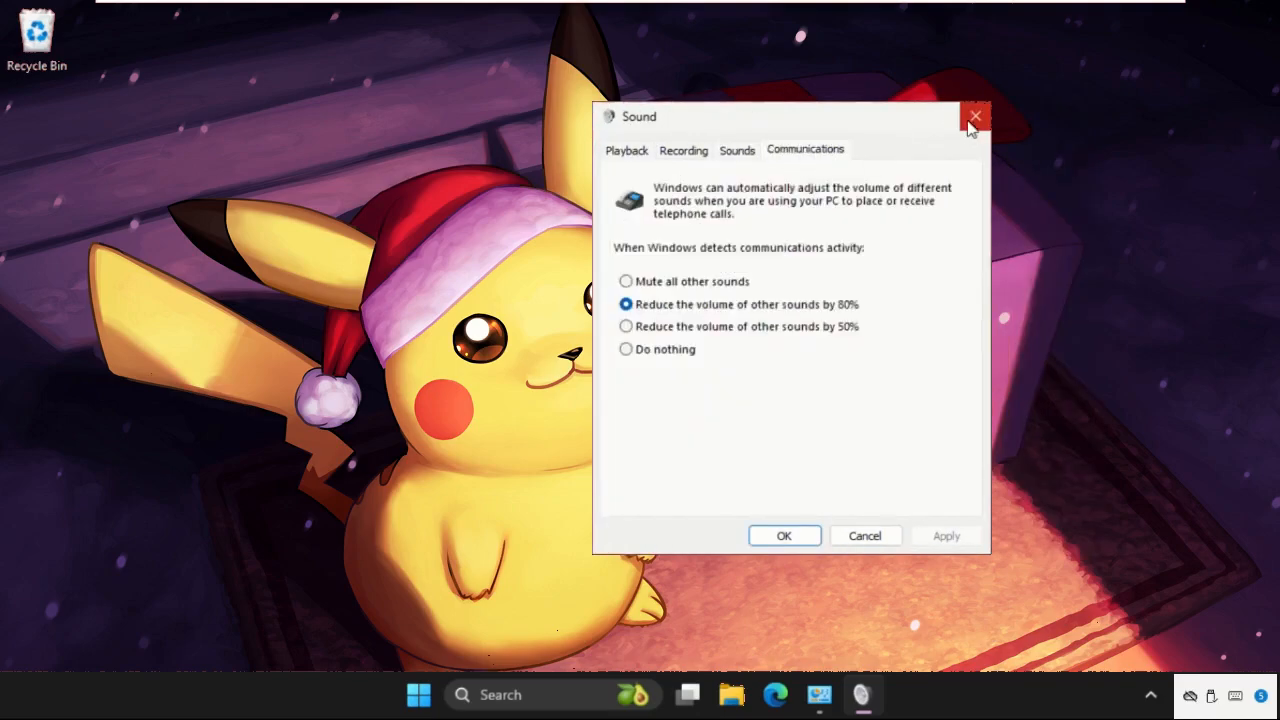
{"action": "left_click", "coordinate": [976, 117]}
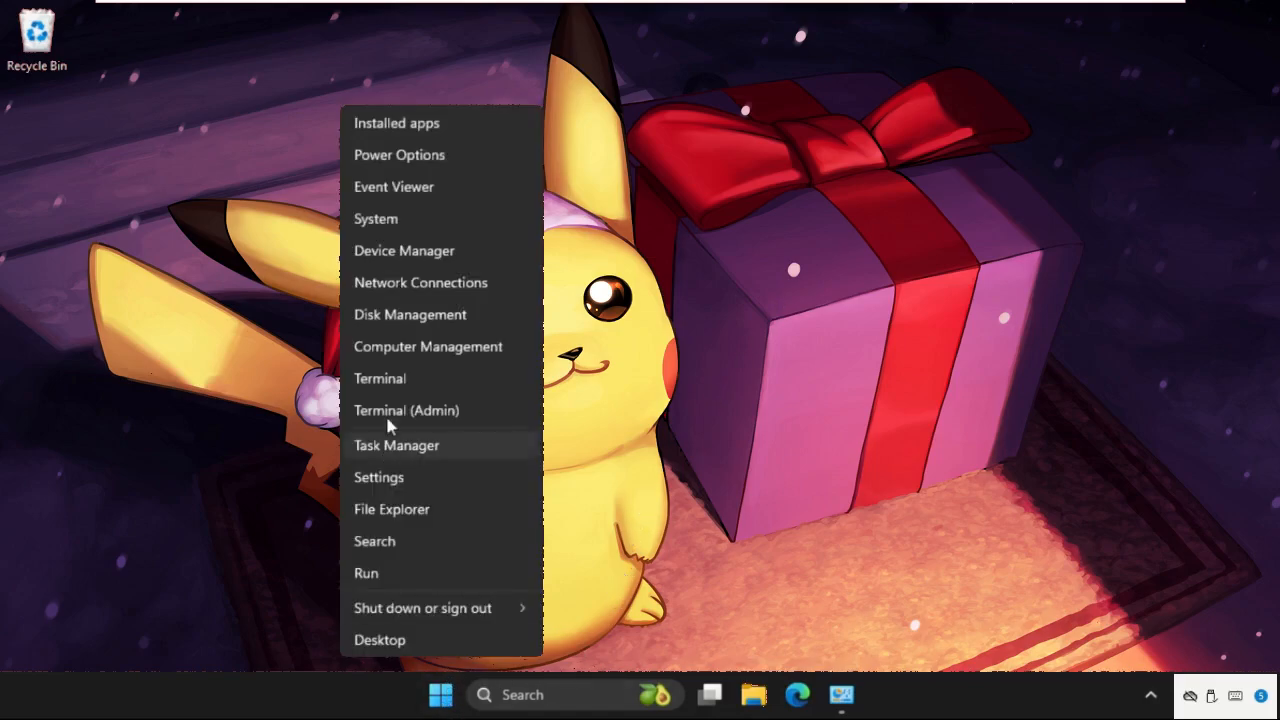
In Device Manager, expand Audio inputs and outputs and bring up the Speakers device menu.
{"action": "left_click", "coordinate": [404, 250]}
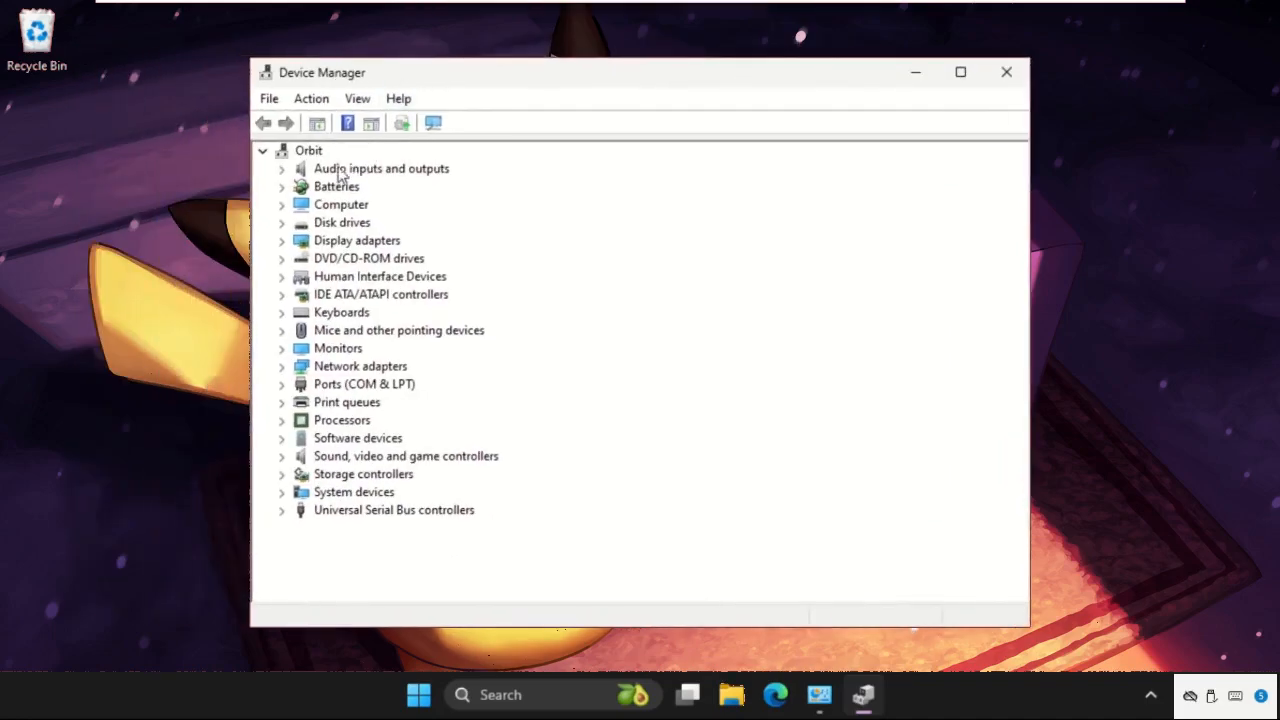
{"action": "left_click", "coordinate": [282, 168]}
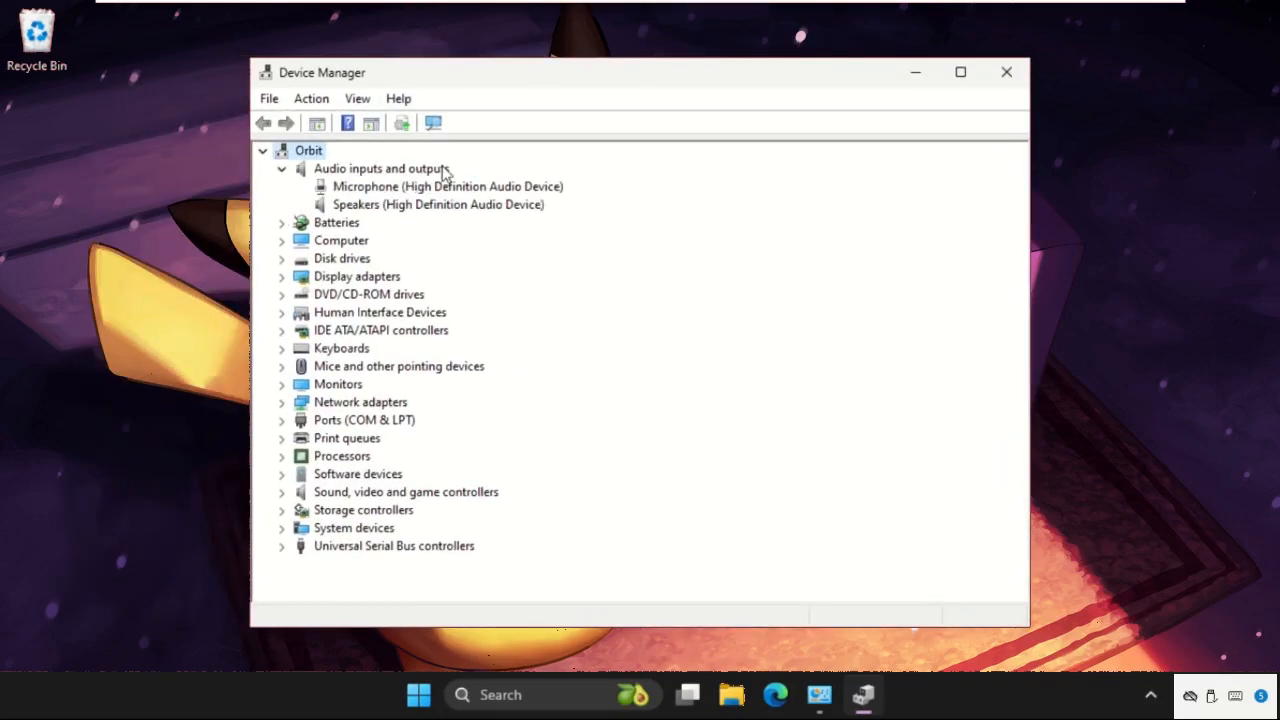
{"action": "right_click", "coordinate": [437, 204]}
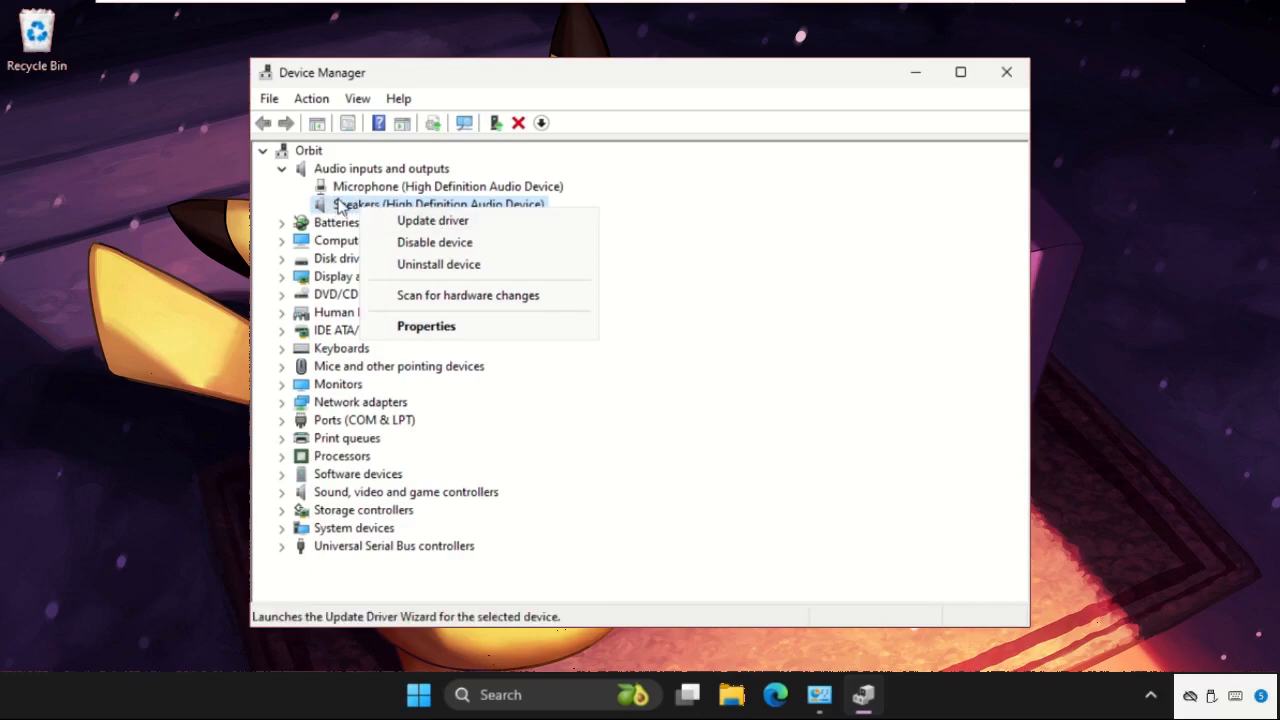
{"action": "mouse_move", "coordinate": [350, 210]}
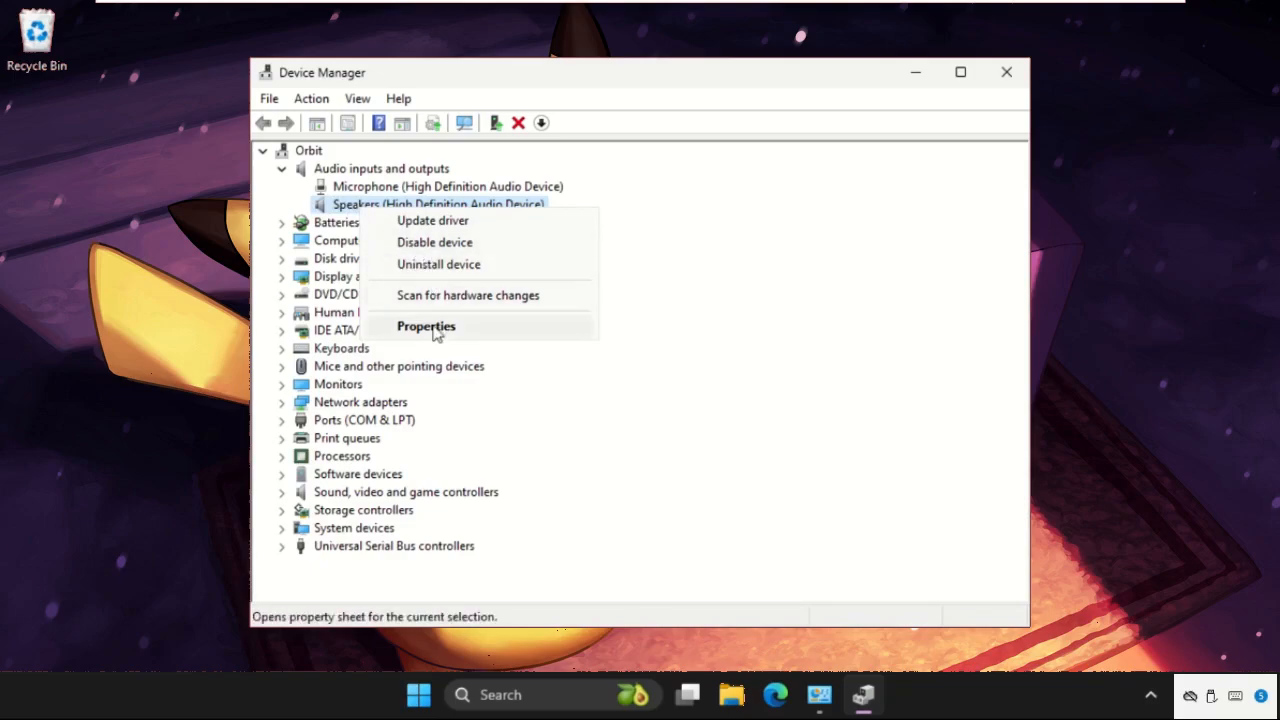
Search automatically for a Speakers driver update, confirming the best driver is installed.
{"action": "left_click", "coordinate": [426, 326]}
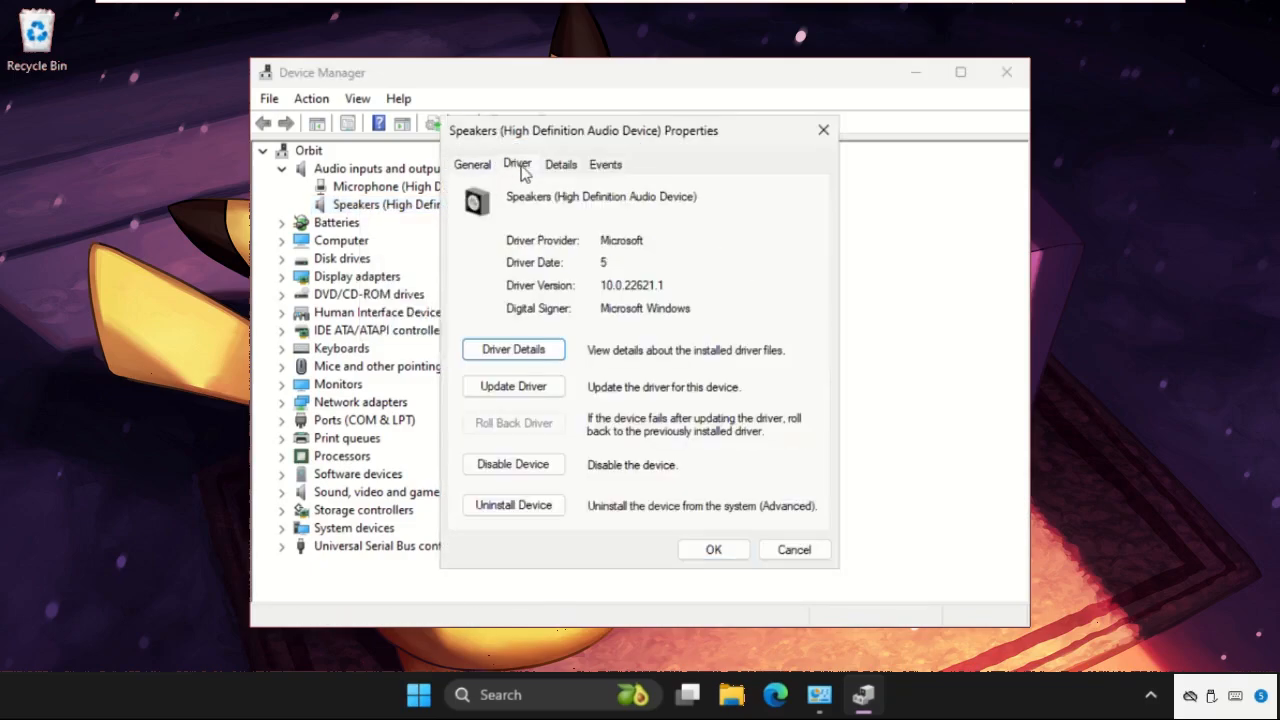
{"action": "left_click", "coordinate": [513, 386]}
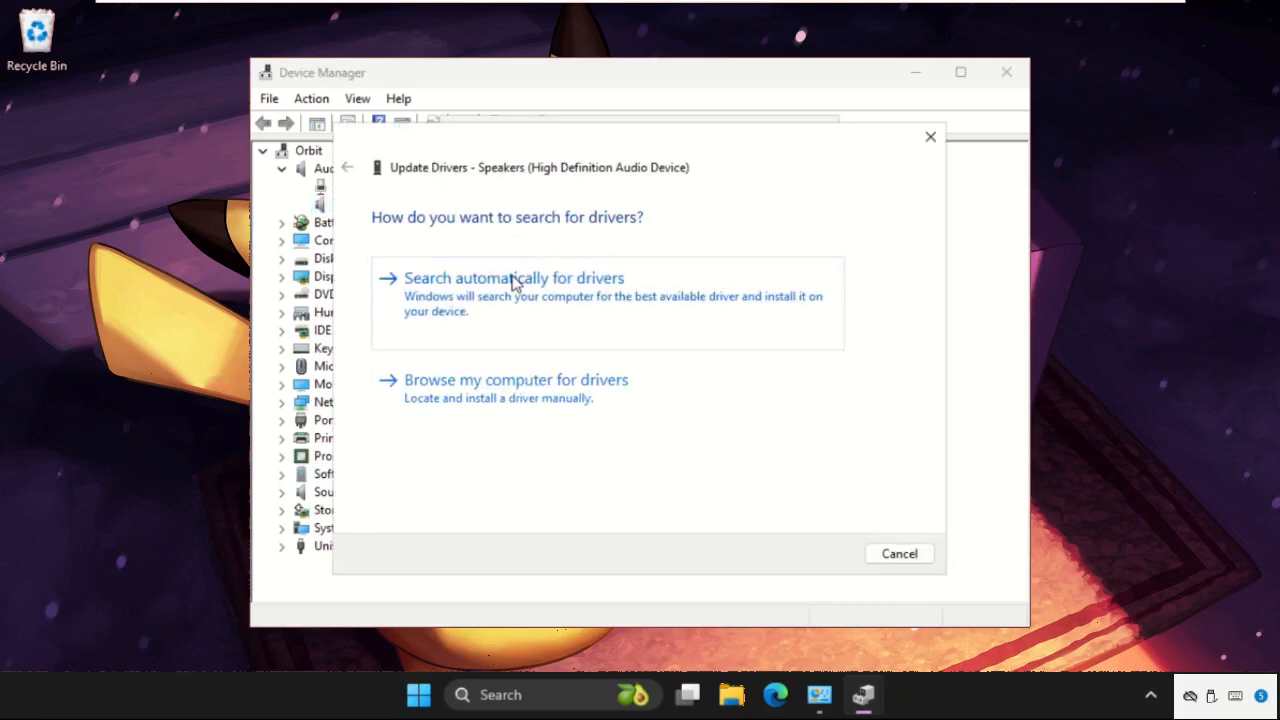
{"action": "left_click", "coordinate": [513, 277]}
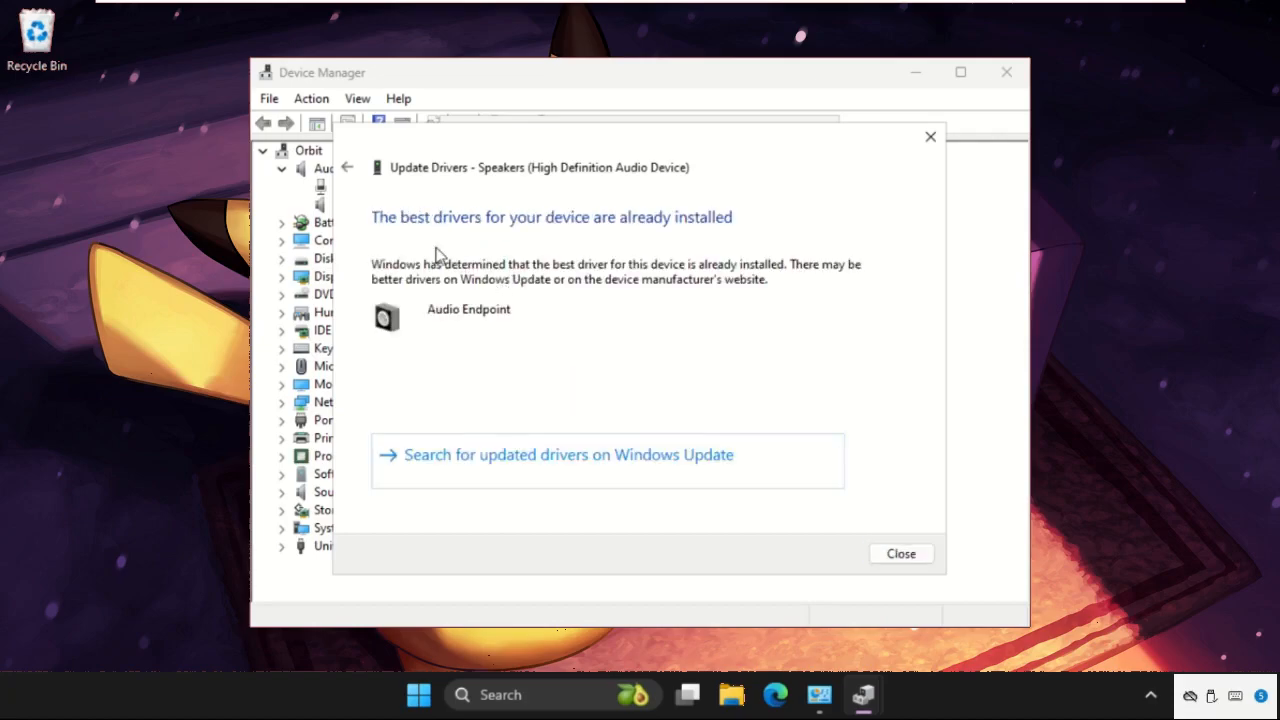
{"action": "mouse_move", "coordinate": [607, 255]}
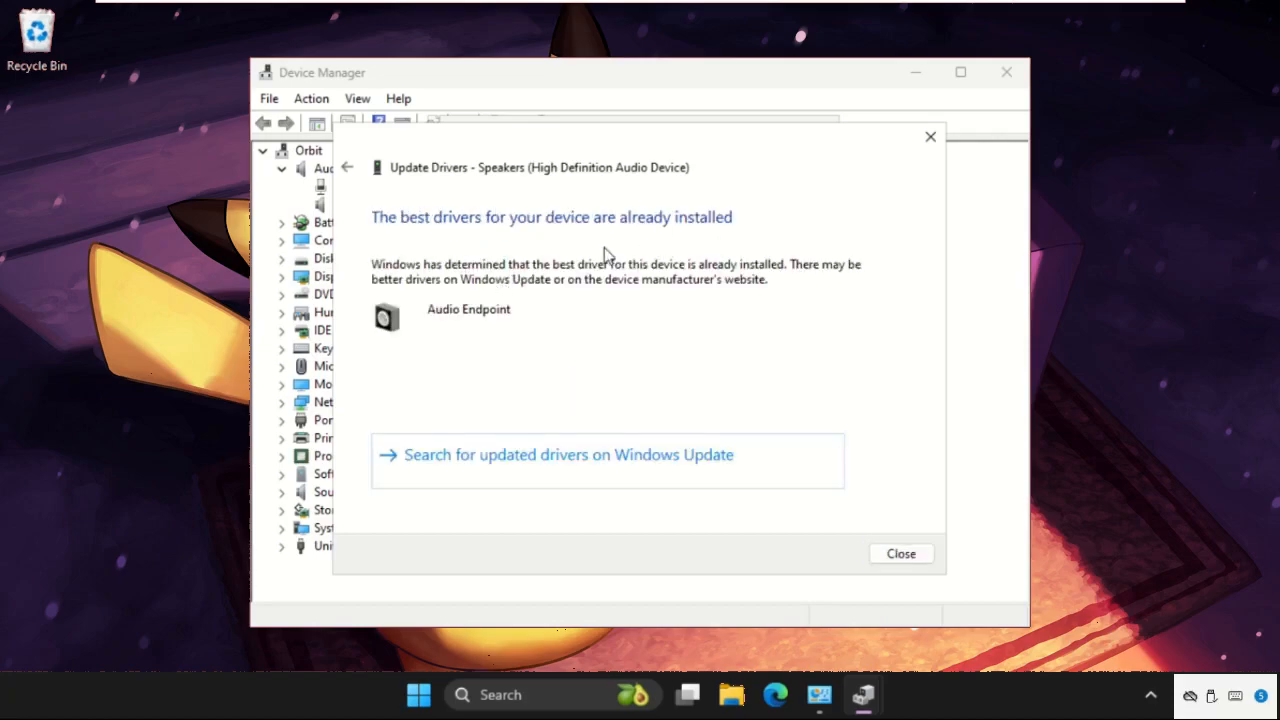
{"action": "left_click", "coordinate": [899, 553]}
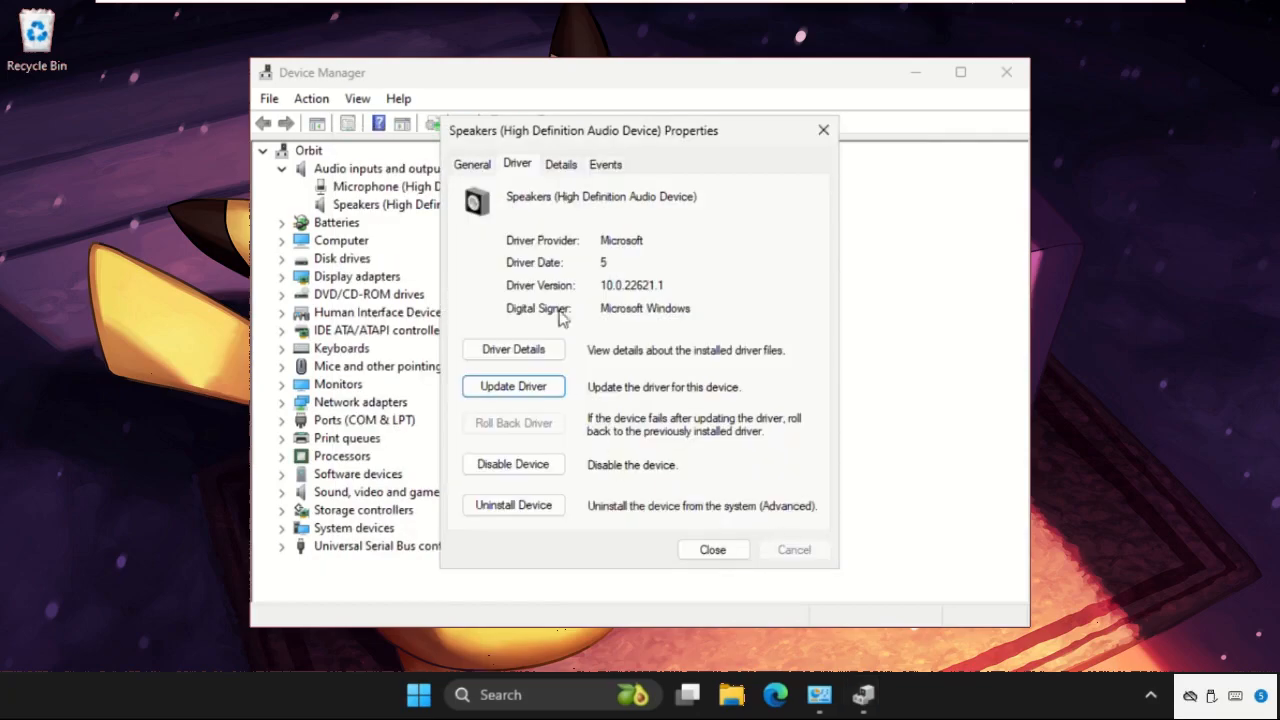
Search automatically for a Microphone driver update, then close the device properties windows.
{"action": "left_click", "coordinate": [712, 549]}
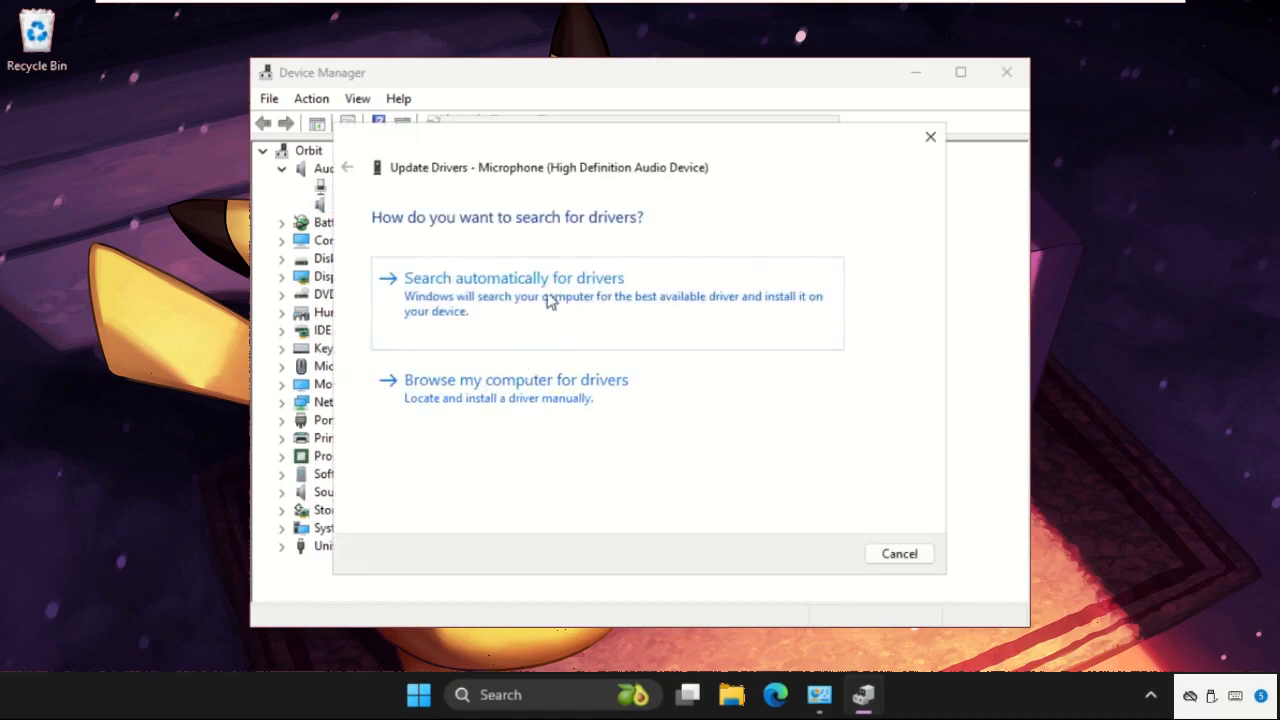
{"action": "left_click", "coordinate": [513, 277]}
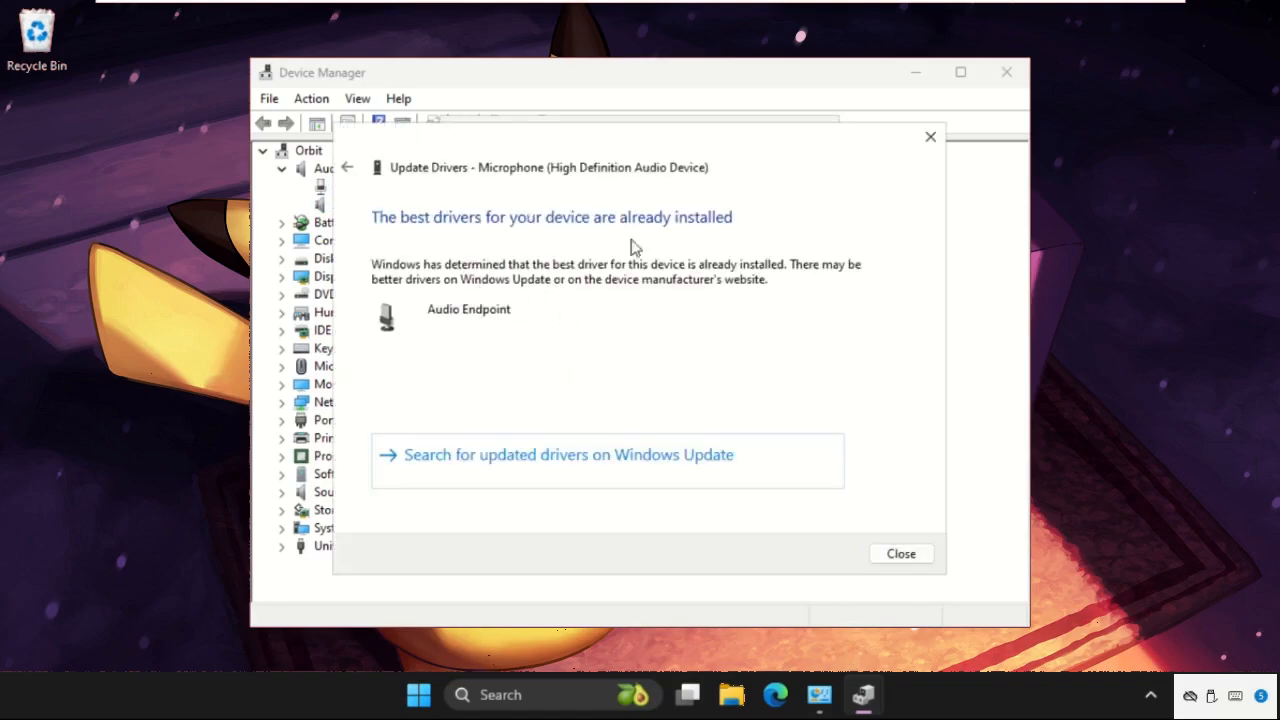
{"action": "left_click", "coordinate": [899, 553]}
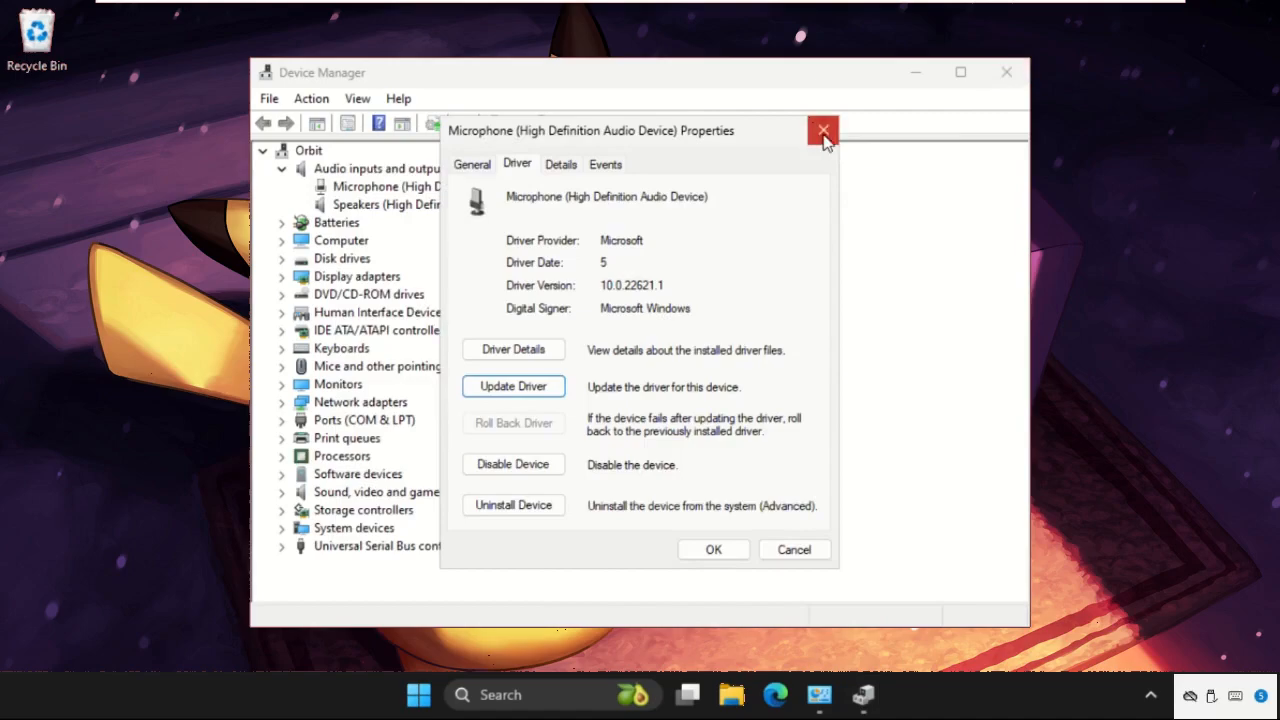
{"action": "left_click", "coordinate": [823, 130]}
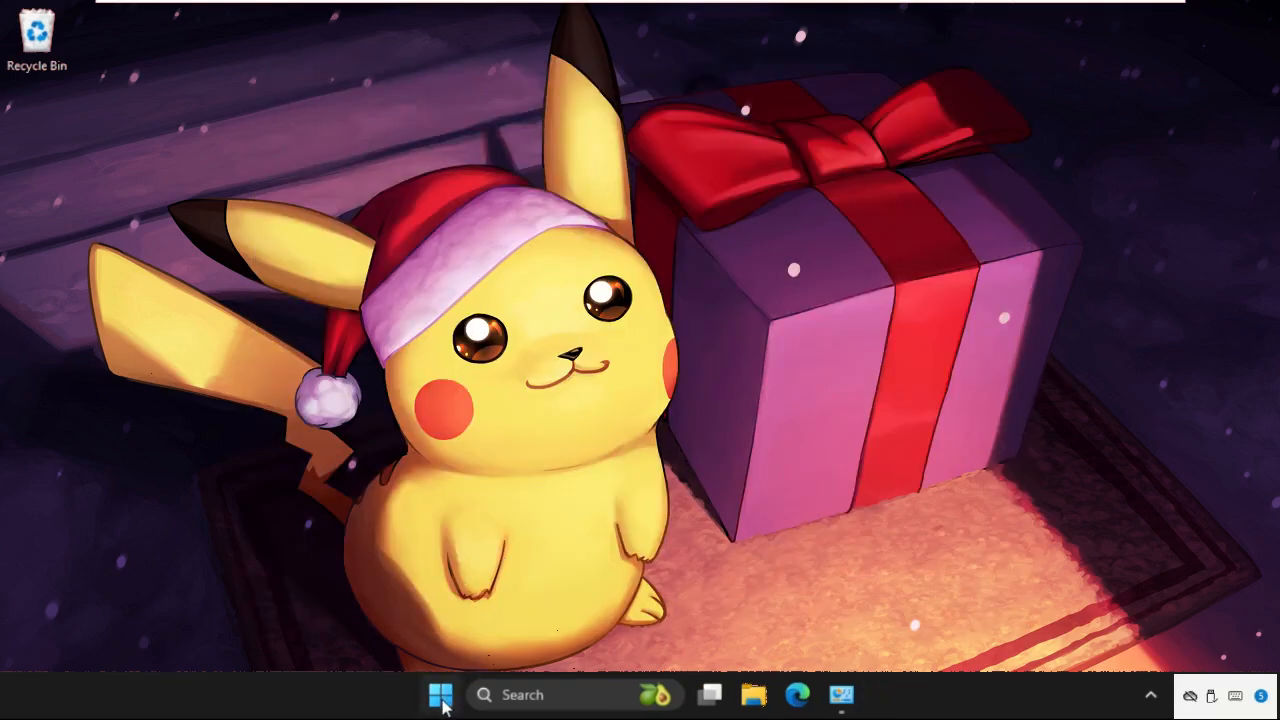
Show the Start menu power options with Restart listed.
{"action": "left_click", "coordinate": [441, 694]}
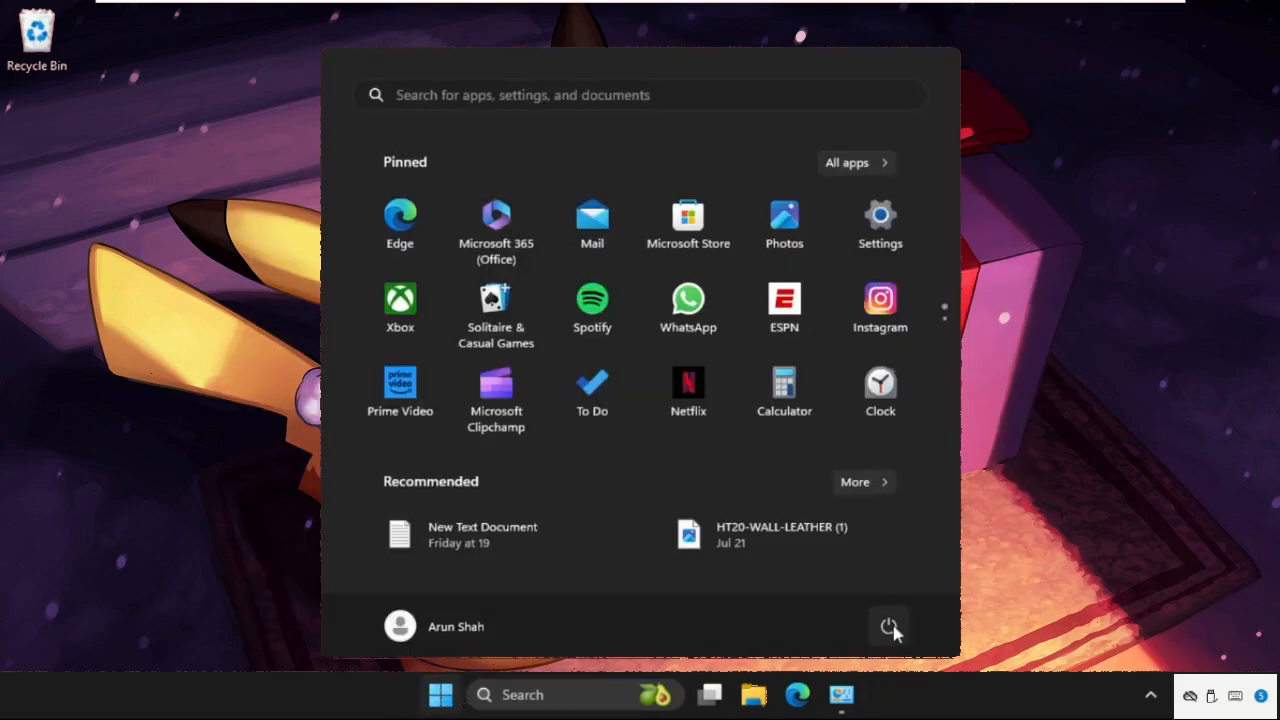
{"action": "mouse_move", "coordinate": [888, 626]}
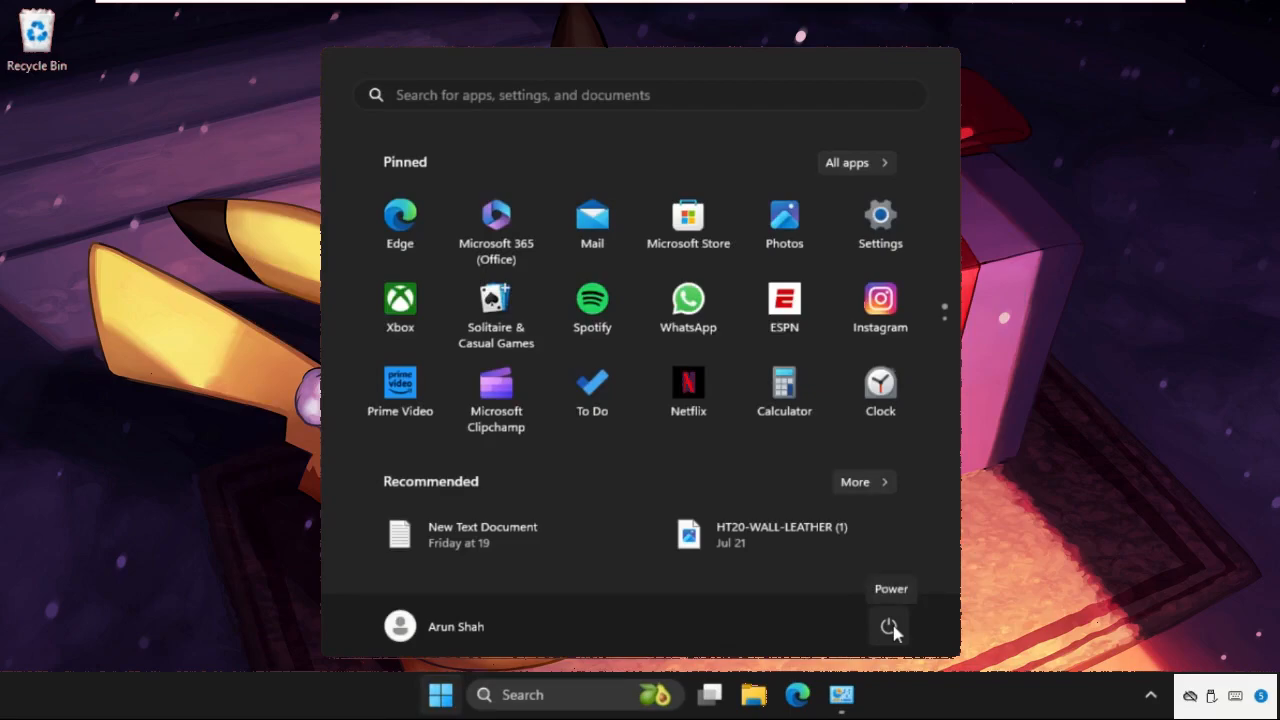
{"action": "left_click", "coordinate": [888, 626]}
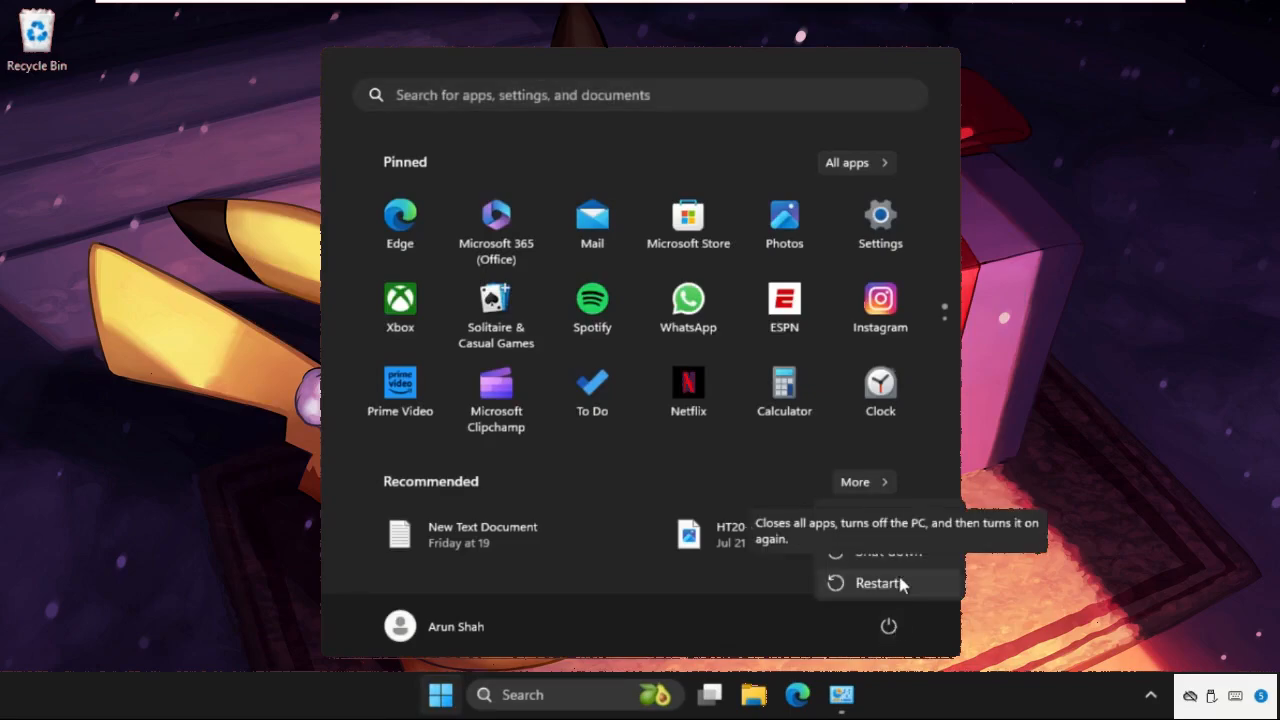